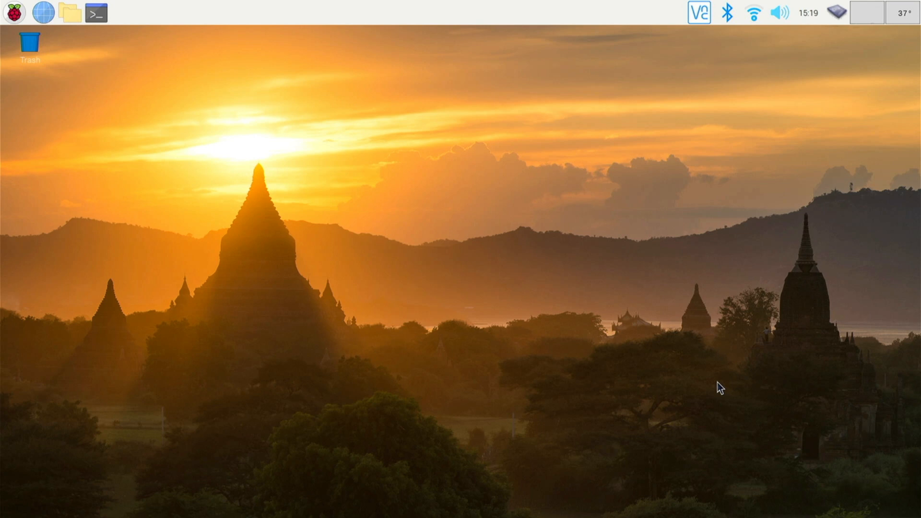
mouse_move(717, 384)
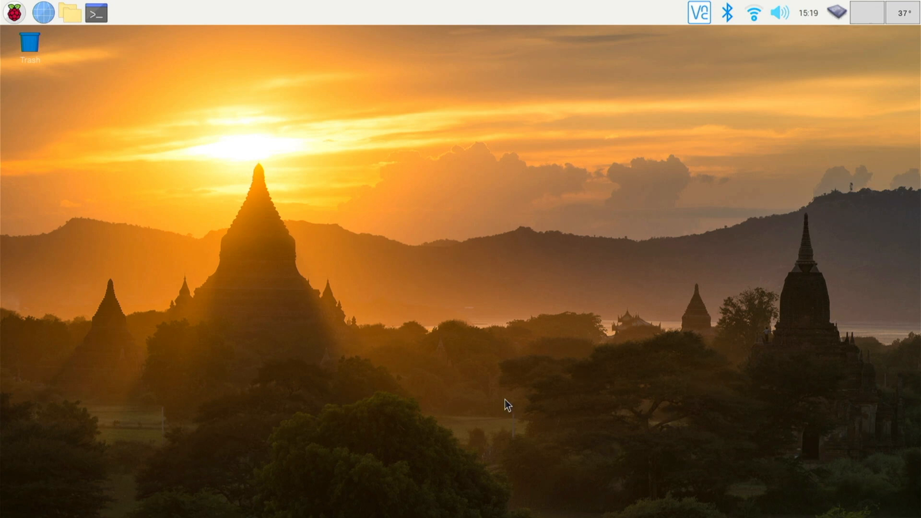
mouse_move(168, 143)
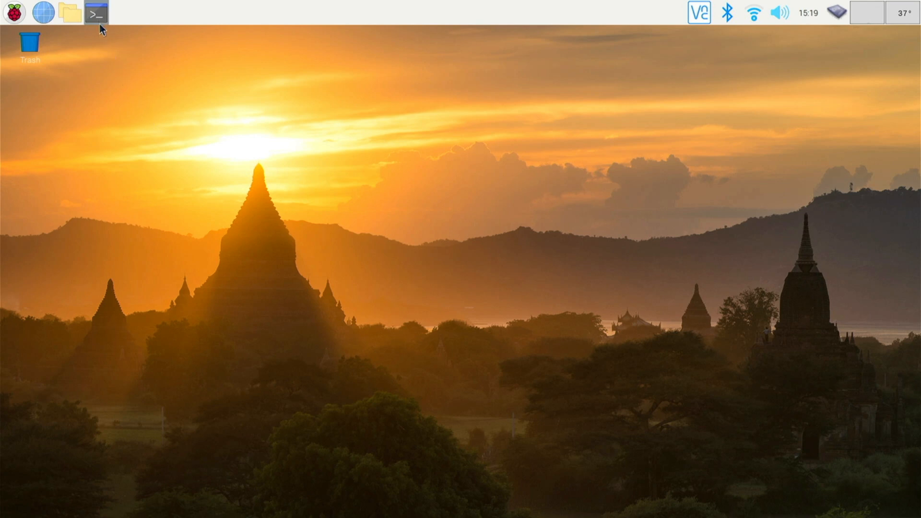
Launch a terminal and run sudo nano /boot/config.txt to edit the boot config.
click(93, 13)
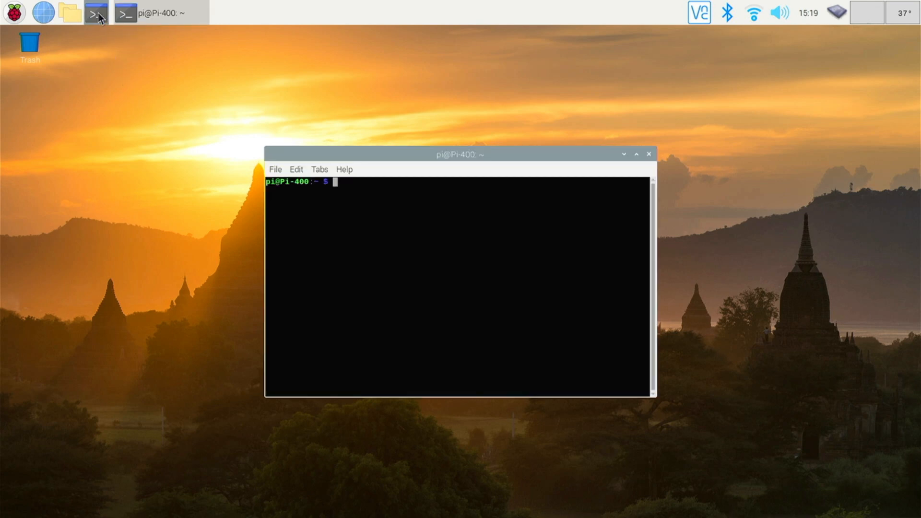
mouse_move(93, 13)
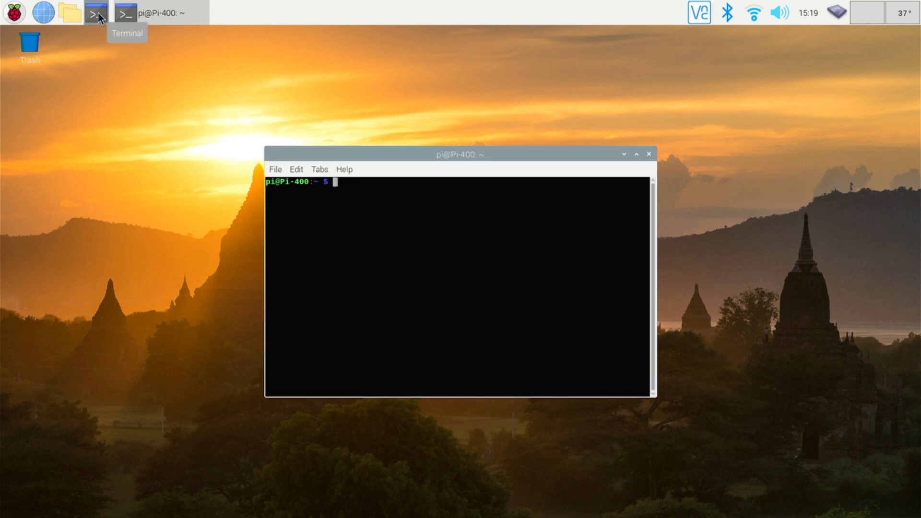
text(sudo nano)
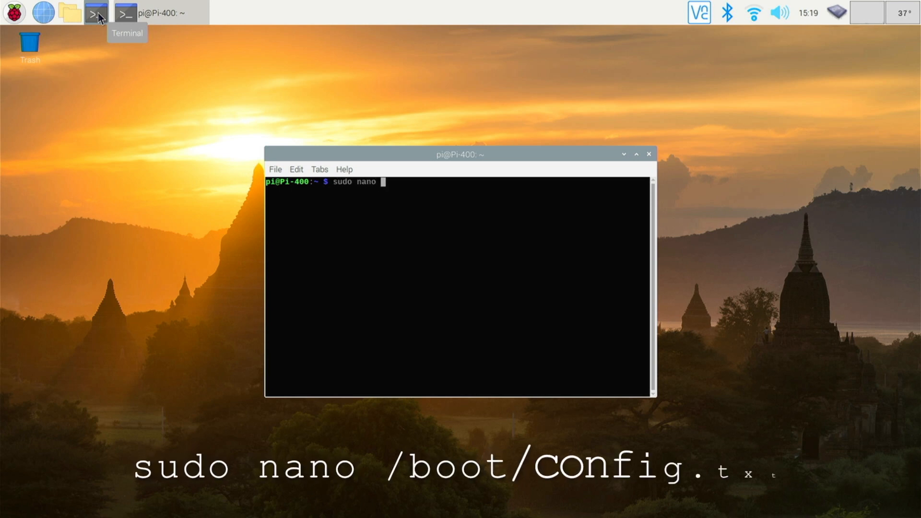
text(/b)
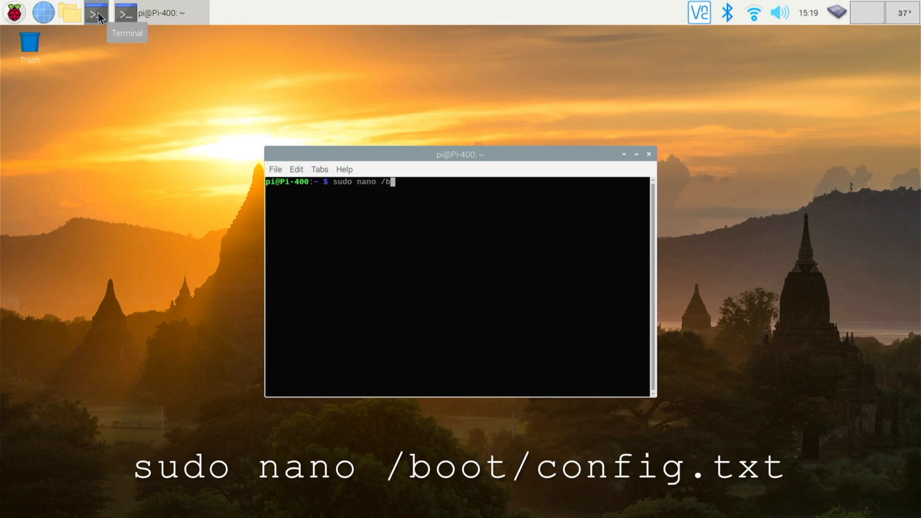
text(oot/co)
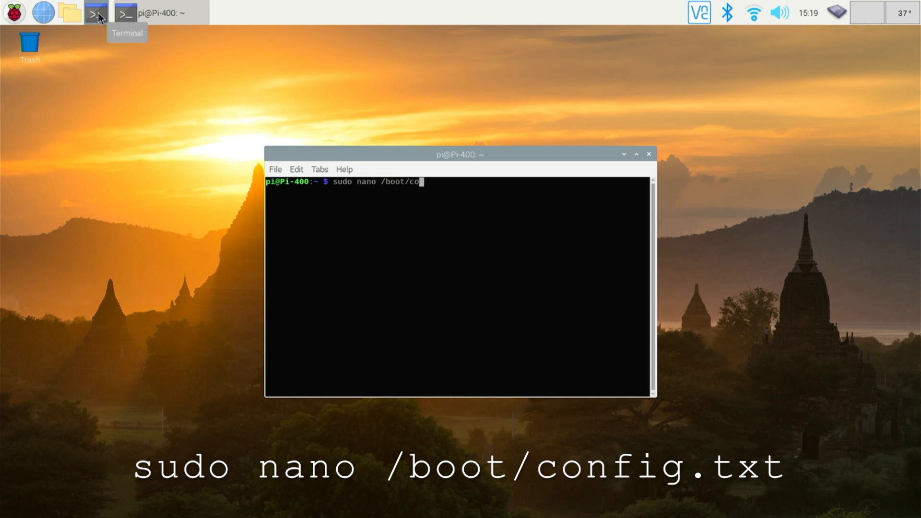
text(nfig.txt)
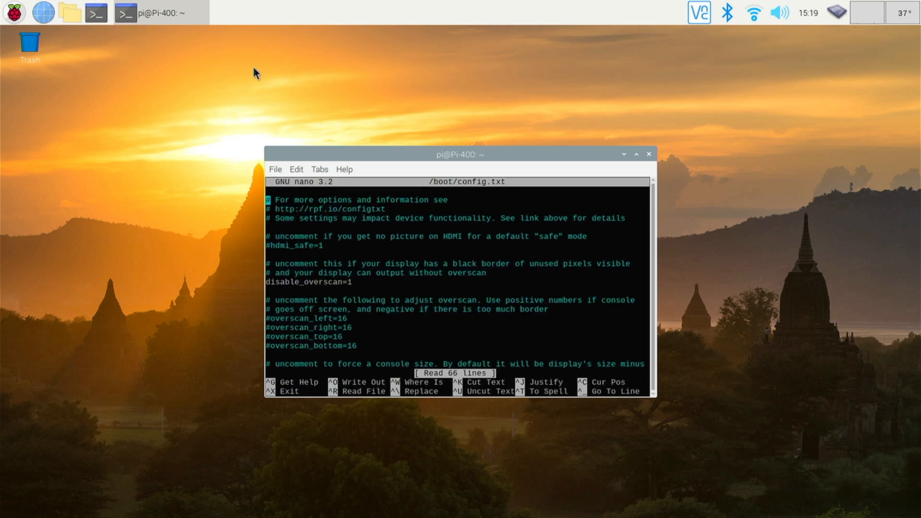
Enlarge nano and reach the overclock comment to begin the arm_freq= line.
drag(459, 153, 366, 77)
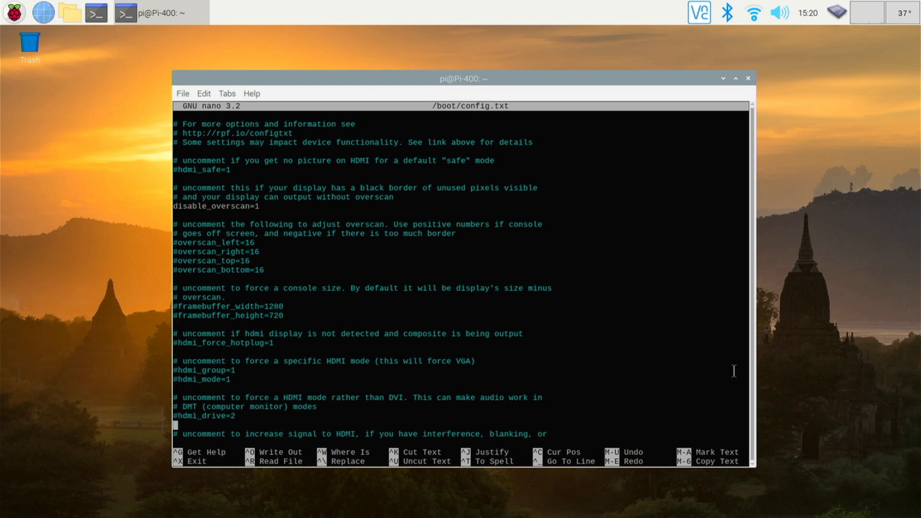
scroll(down, 3)
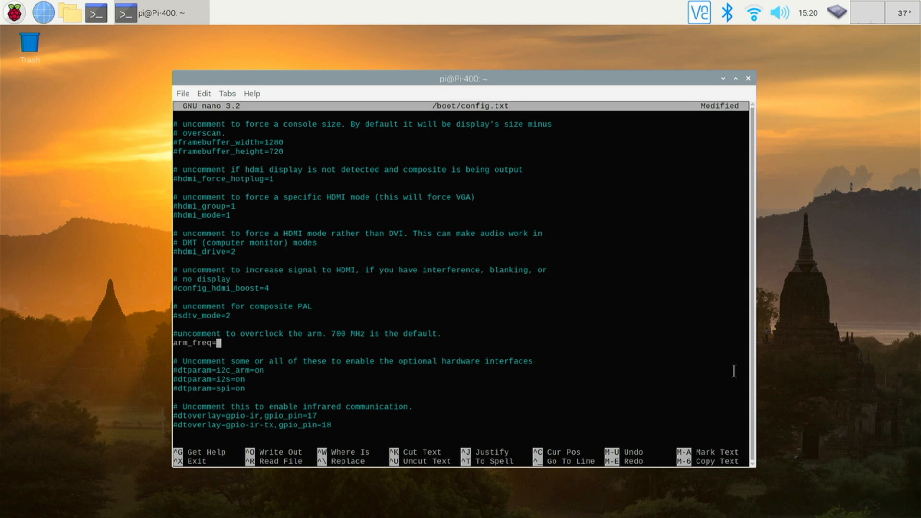
Set arm_freq=2000 and add over_voltage=5 on the line above it.
text(2000)
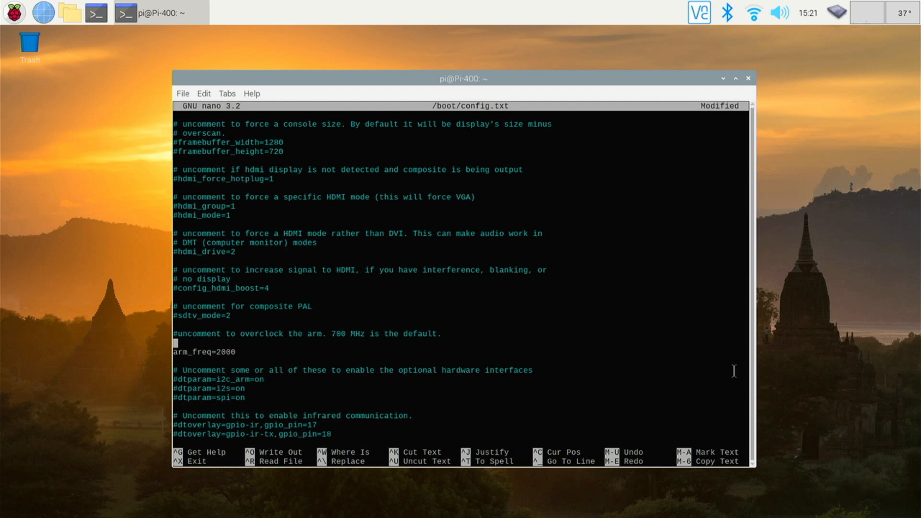
text(over)
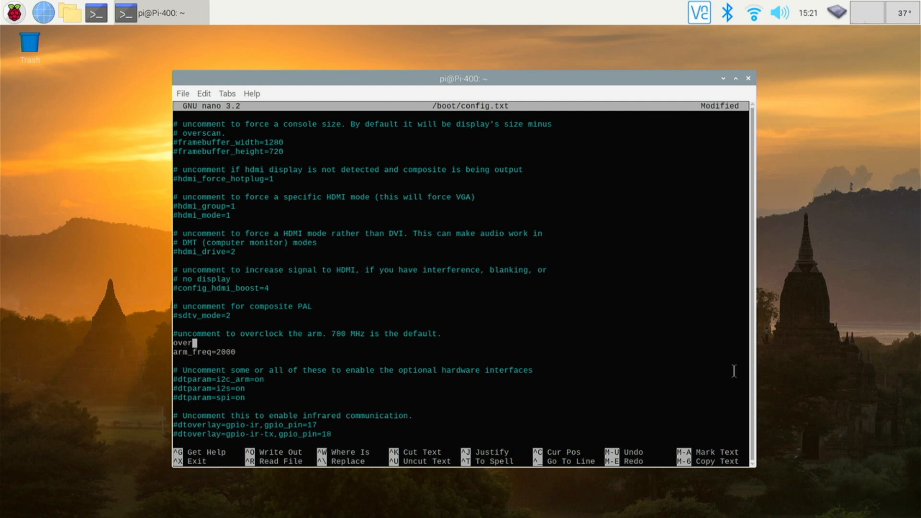
text(_volt)
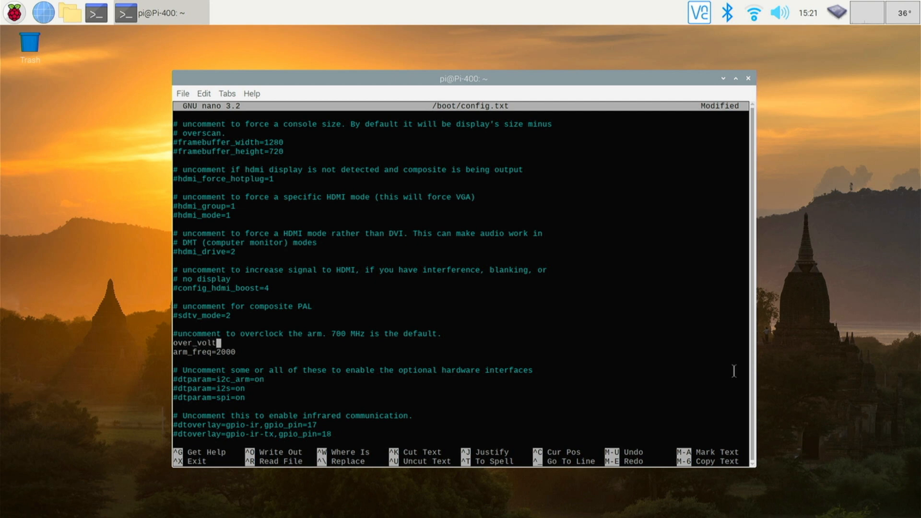
text(age=)
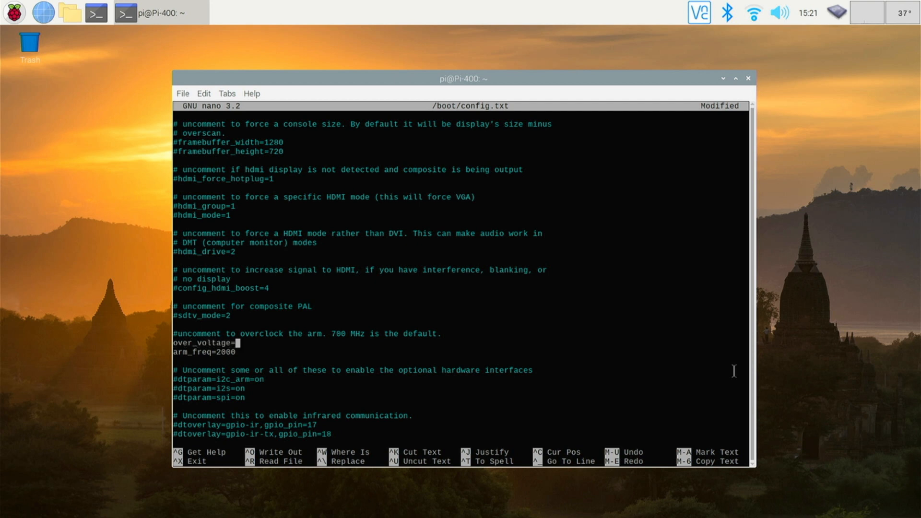
text(5)
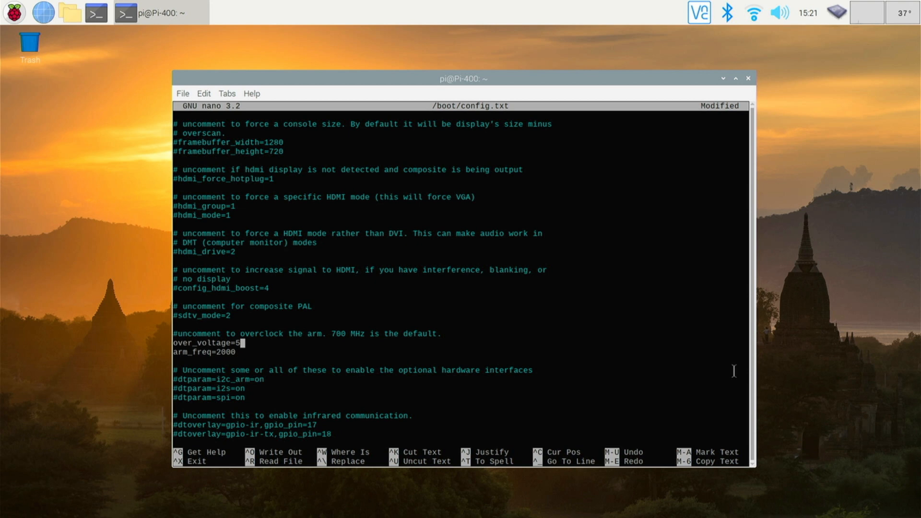
Save config.txt and exit nano, leaving the desktop menu open.
key(ctrl+x)
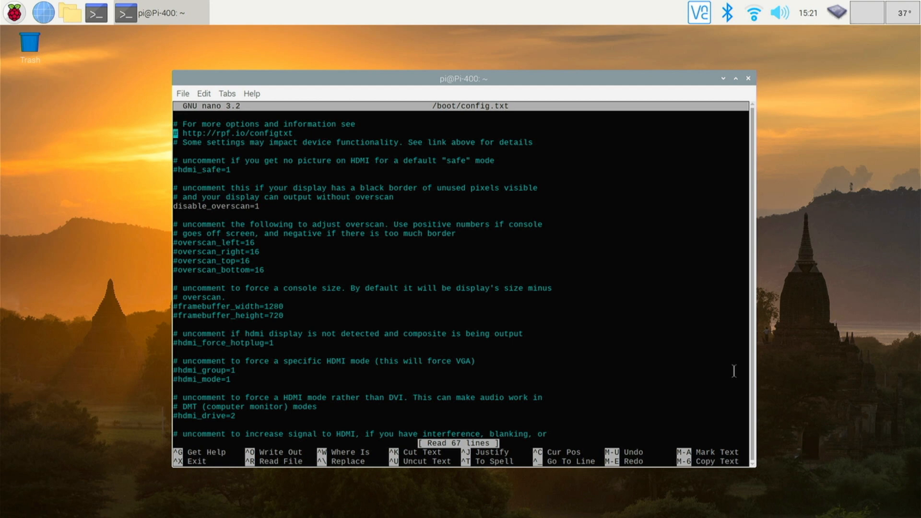
scroll(down, 3)
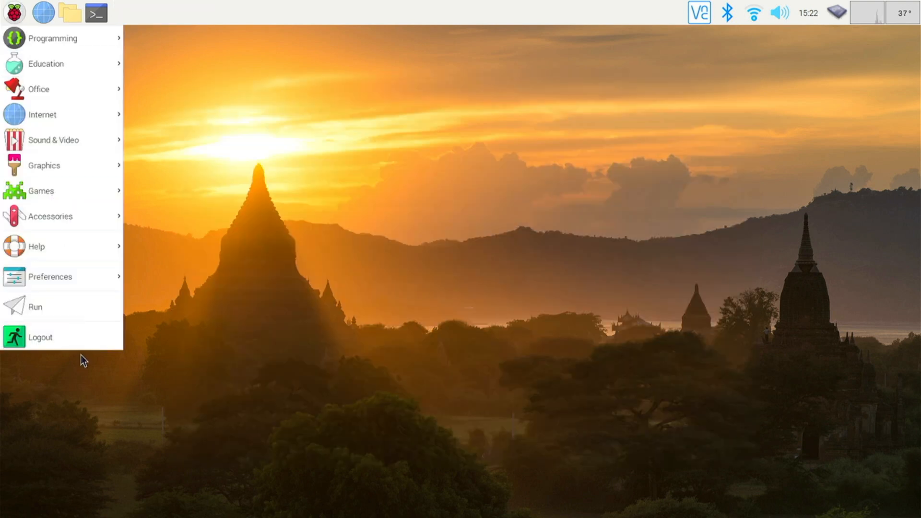
Reboot the Pi from the Shutdown options so the overclock applies.
click(39, 337)
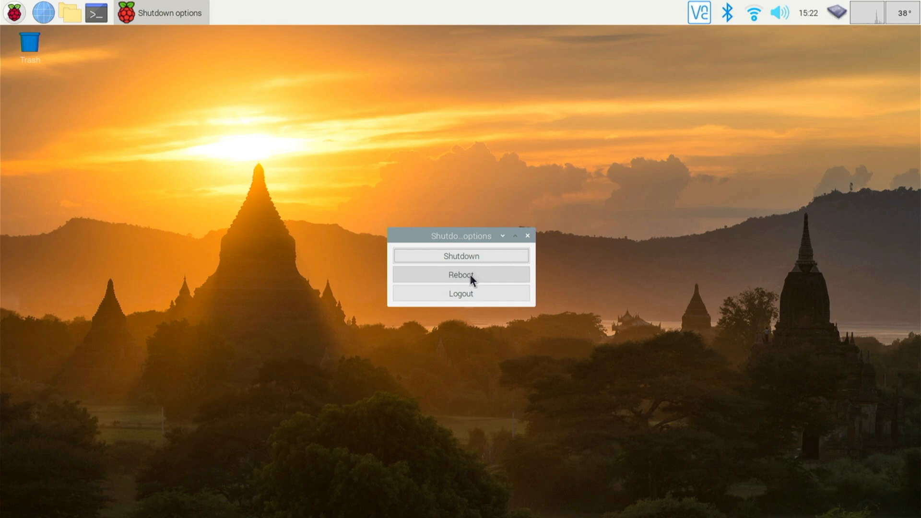
click(460, 275)
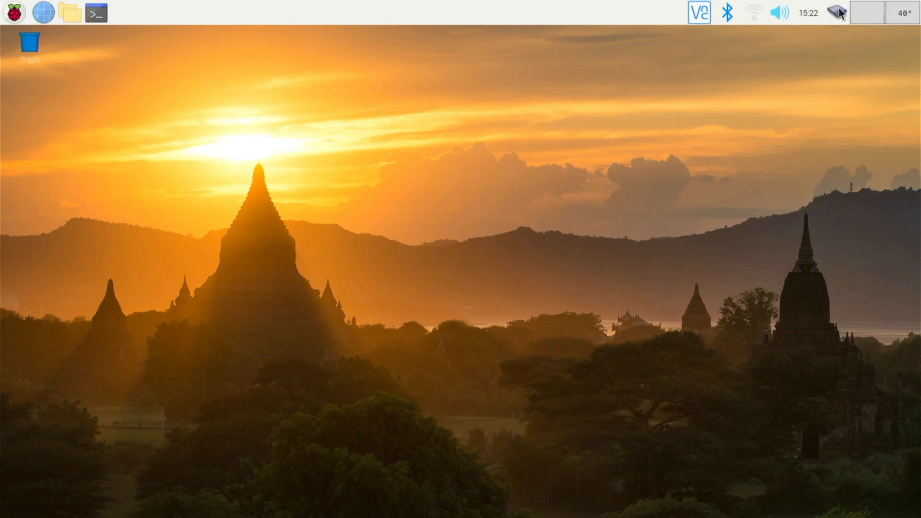
mouse_move(838, 12)
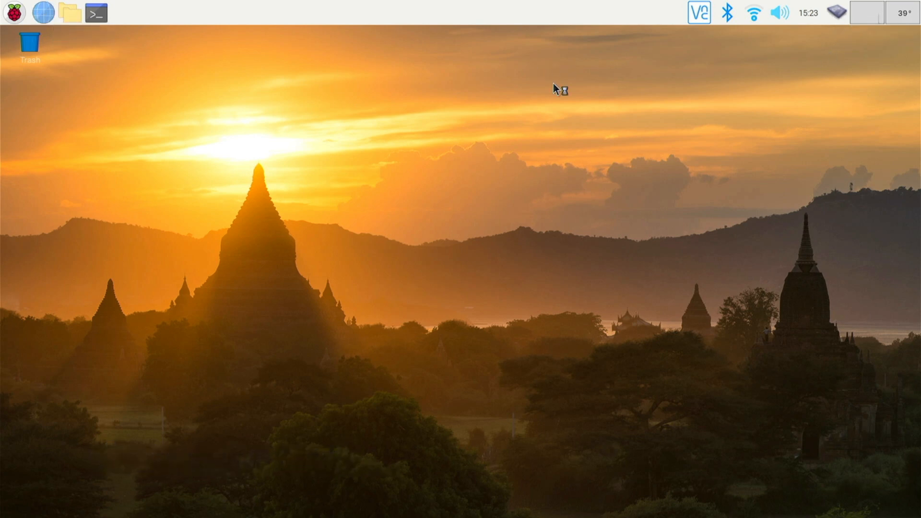
mouse_move(837, 13)
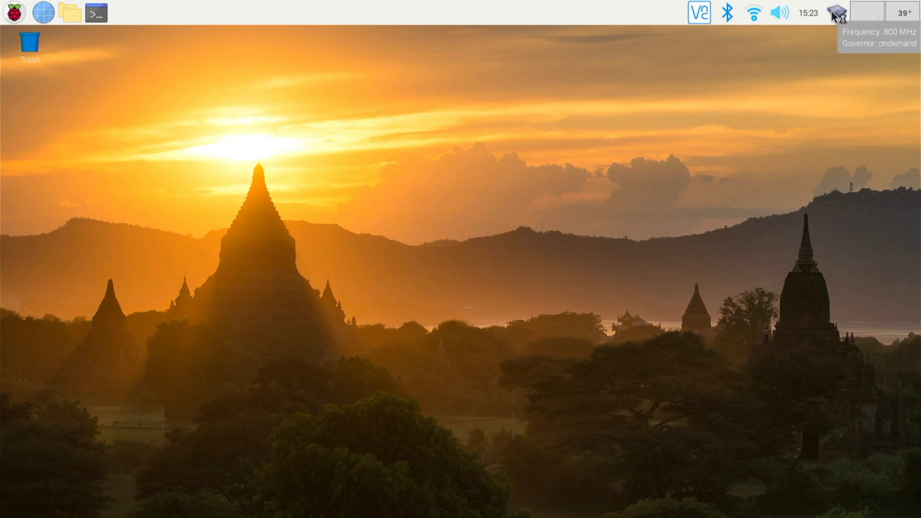